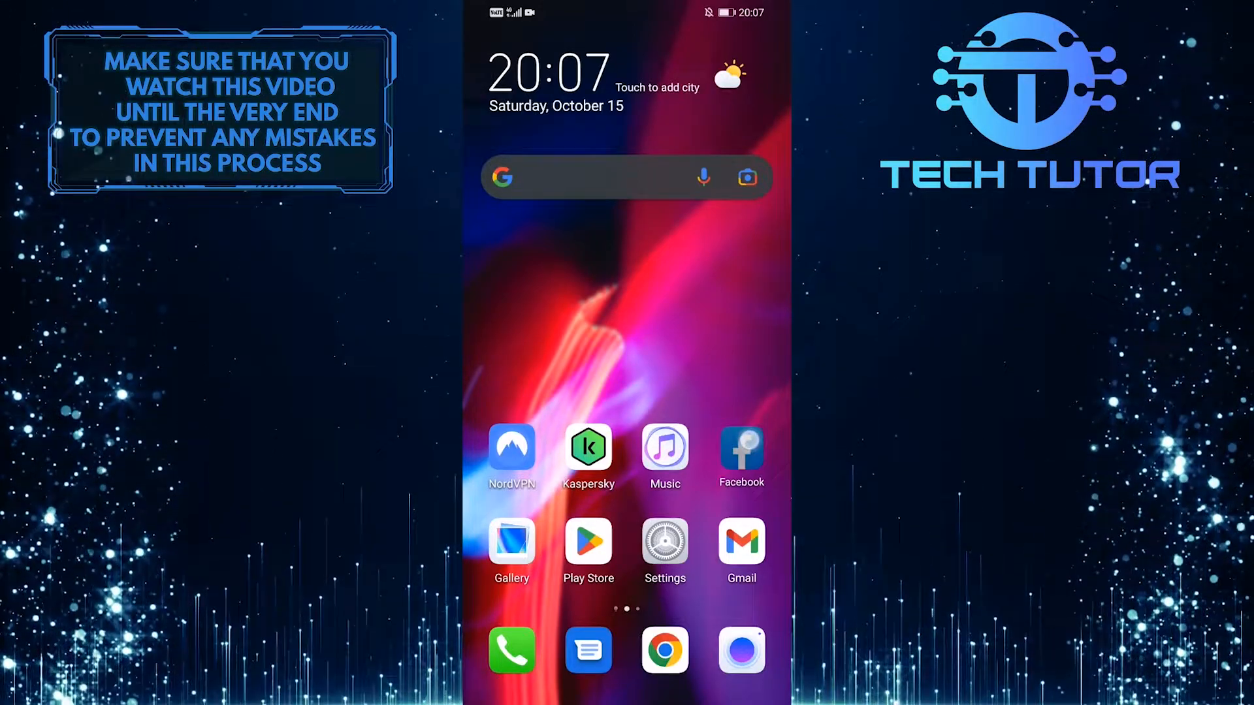
Post the orange flowers and butterfly photo from a new Facebook photo post.
{"action": "left_click", "coordinate": [740, 452]}
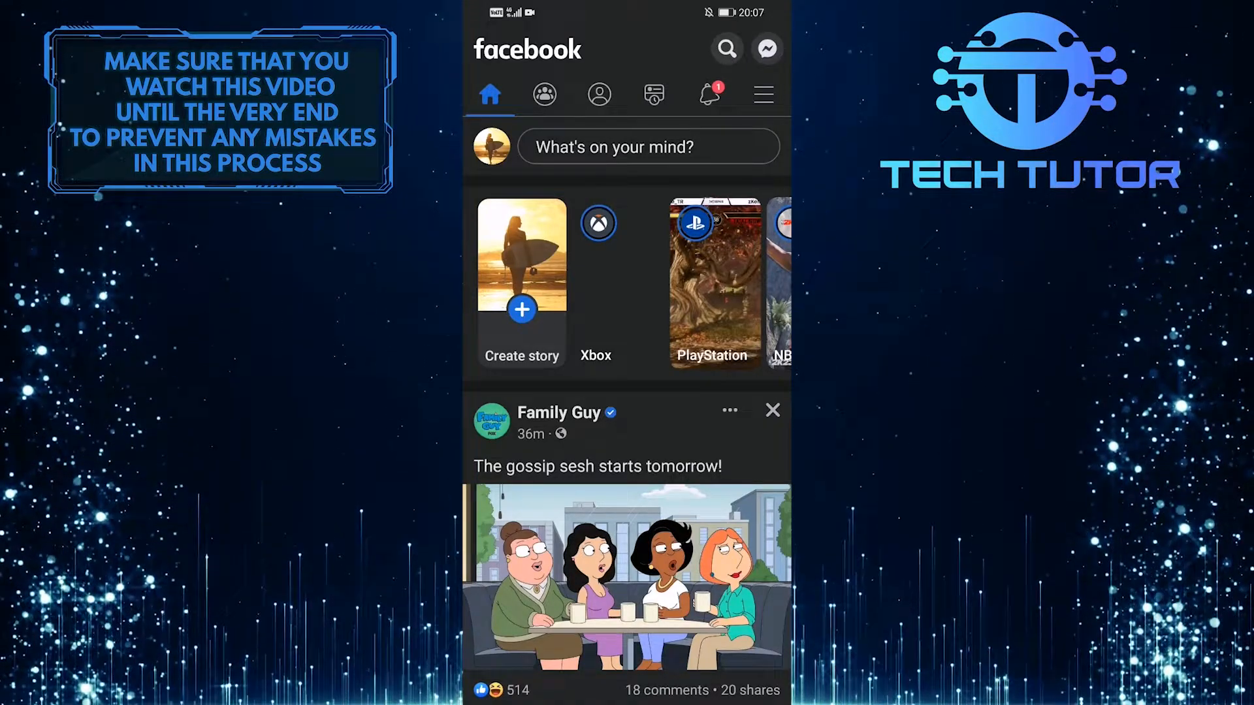
{"action": "left_click", "coordinate": [648, 146]}
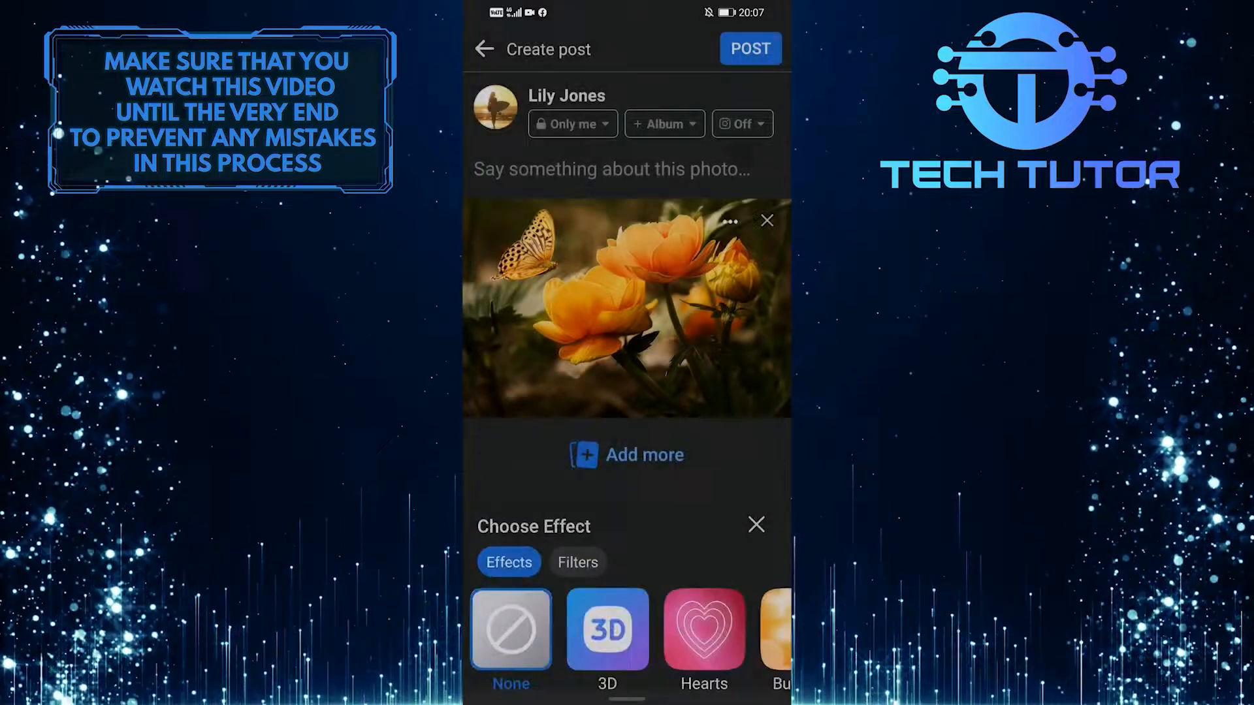
{"action": "left_click", "coordinate": [748, 47]}
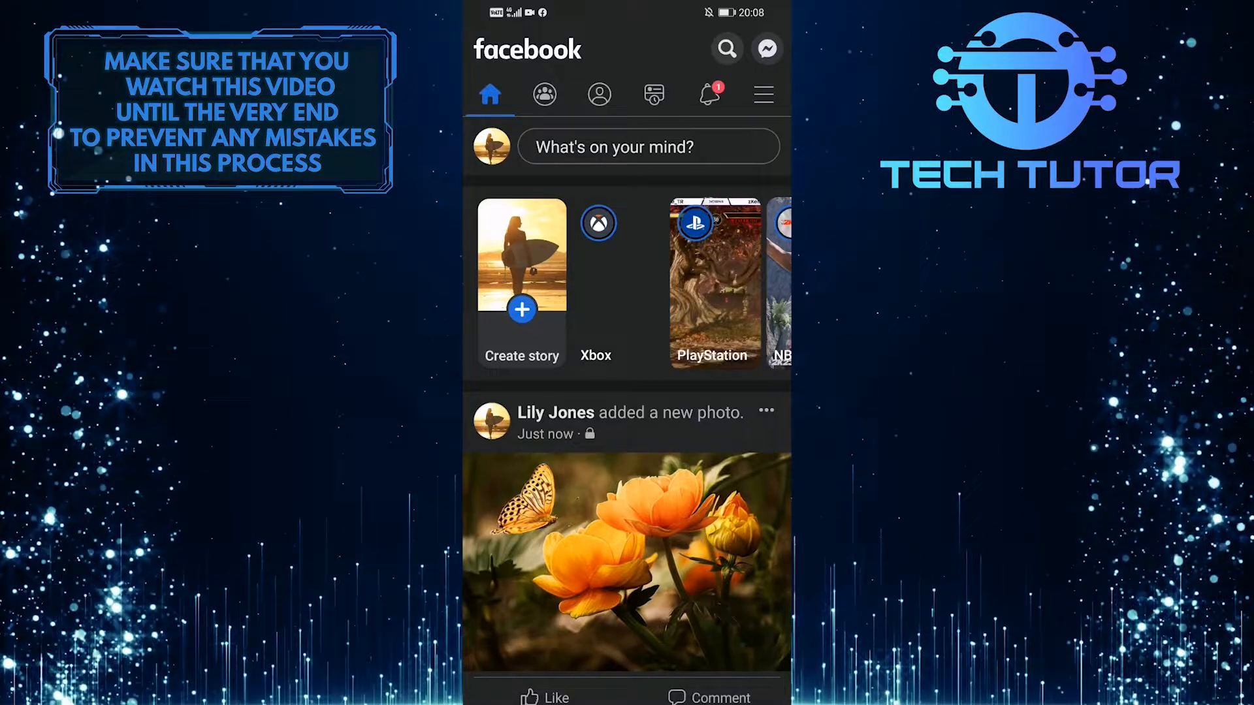
Change the flower photo post's audience on the profile from Only me to Public.
{"action": "left_click", "coordinate": [762, 93]}
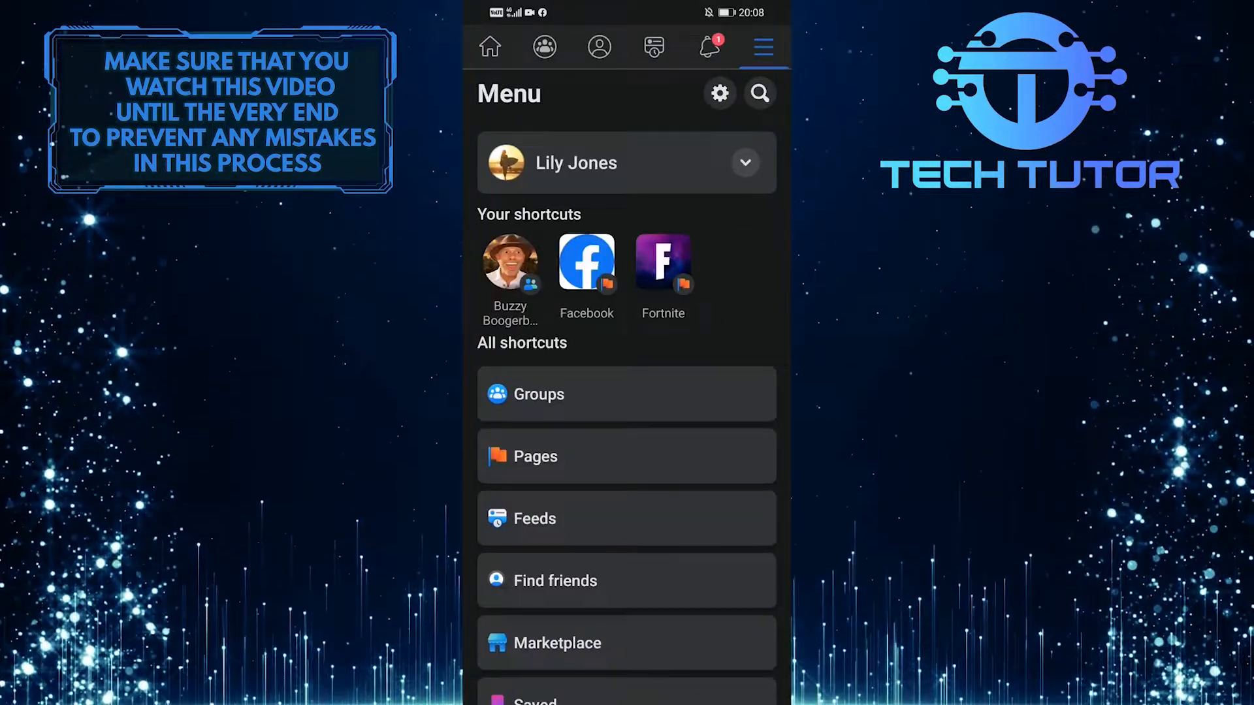
{"action": "left_click", "coordinate": [598, 46]}
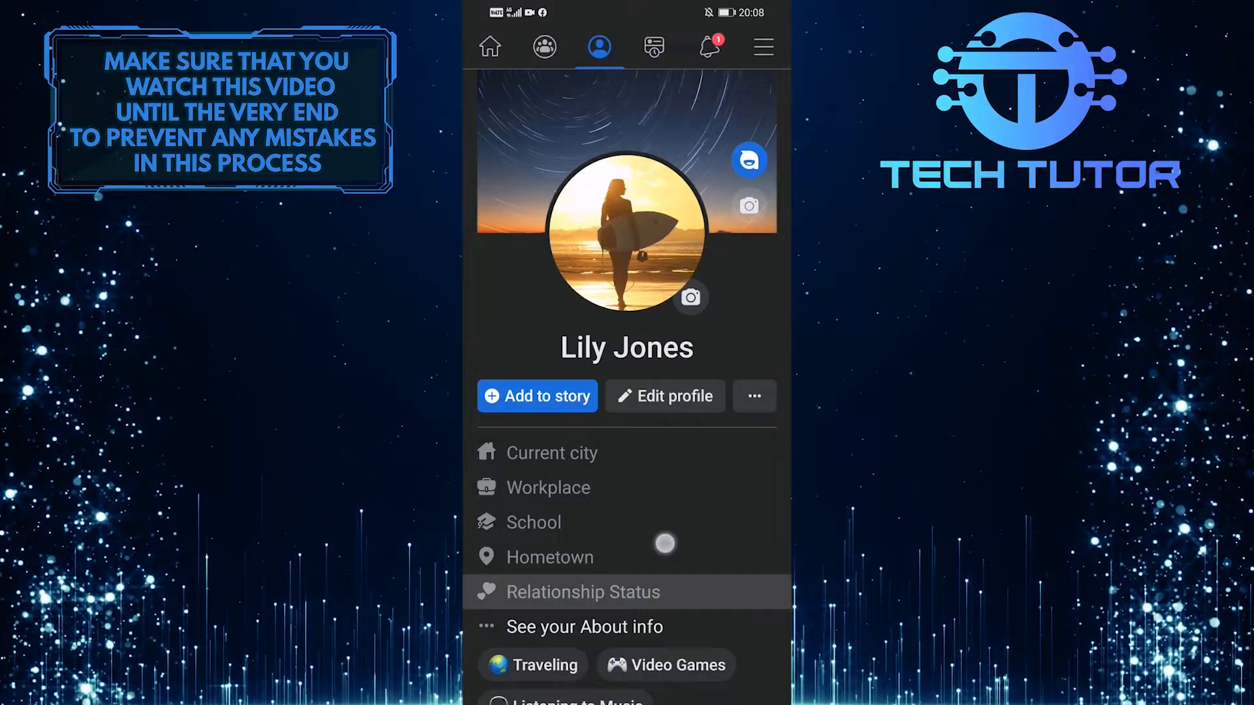
{"action": "scroll", "scroll_direction": "down", "scroll_amount": 3}
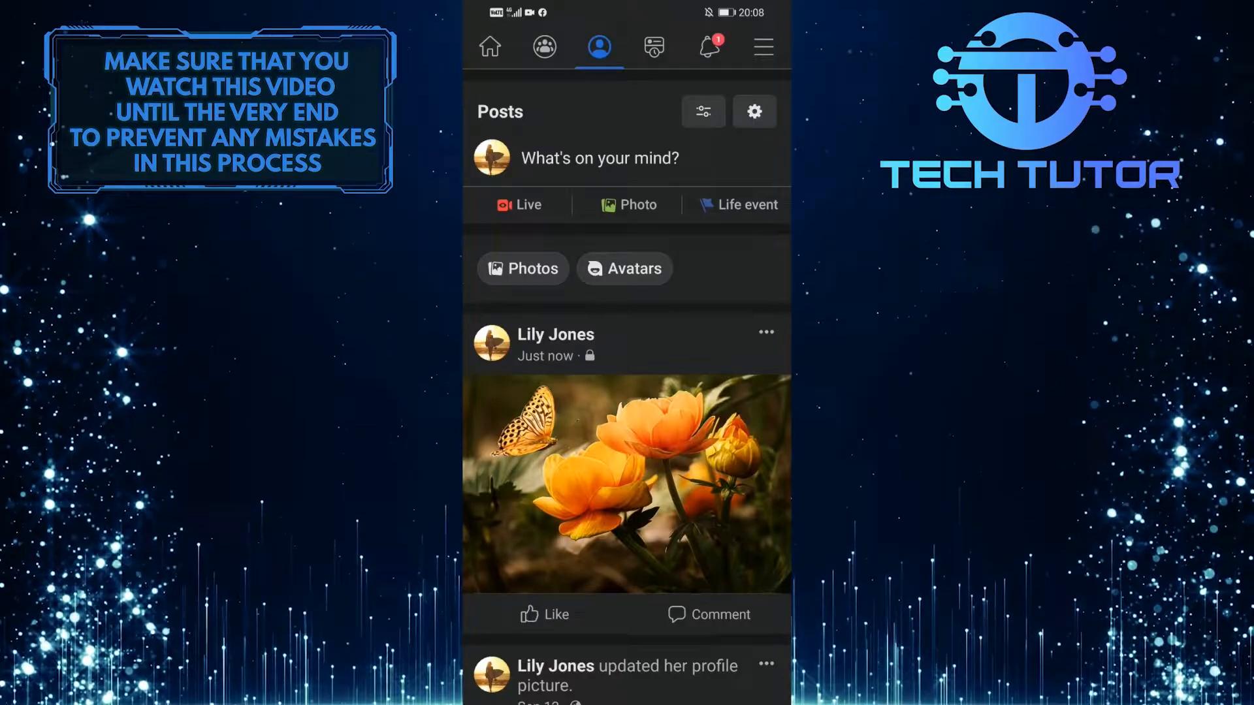
{"action": "left_click", "coordinate": [764, 332]}
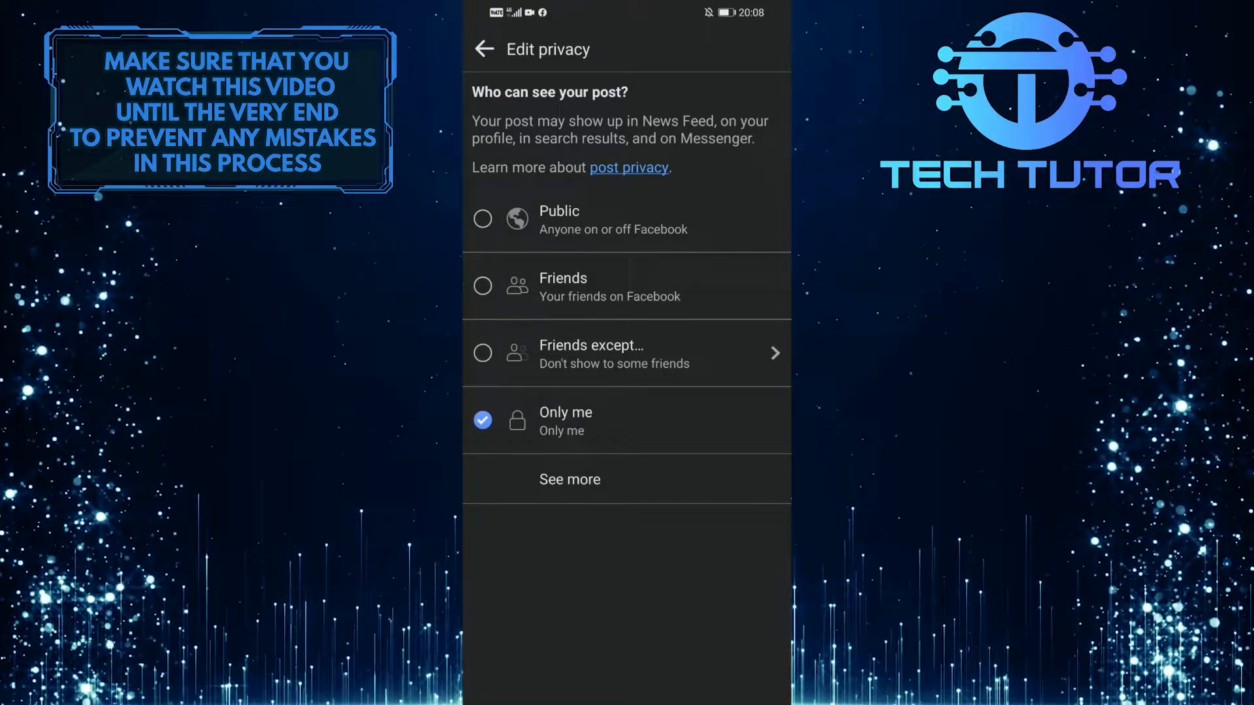
{"action": "left_click", "coordinate": [482, 218]}
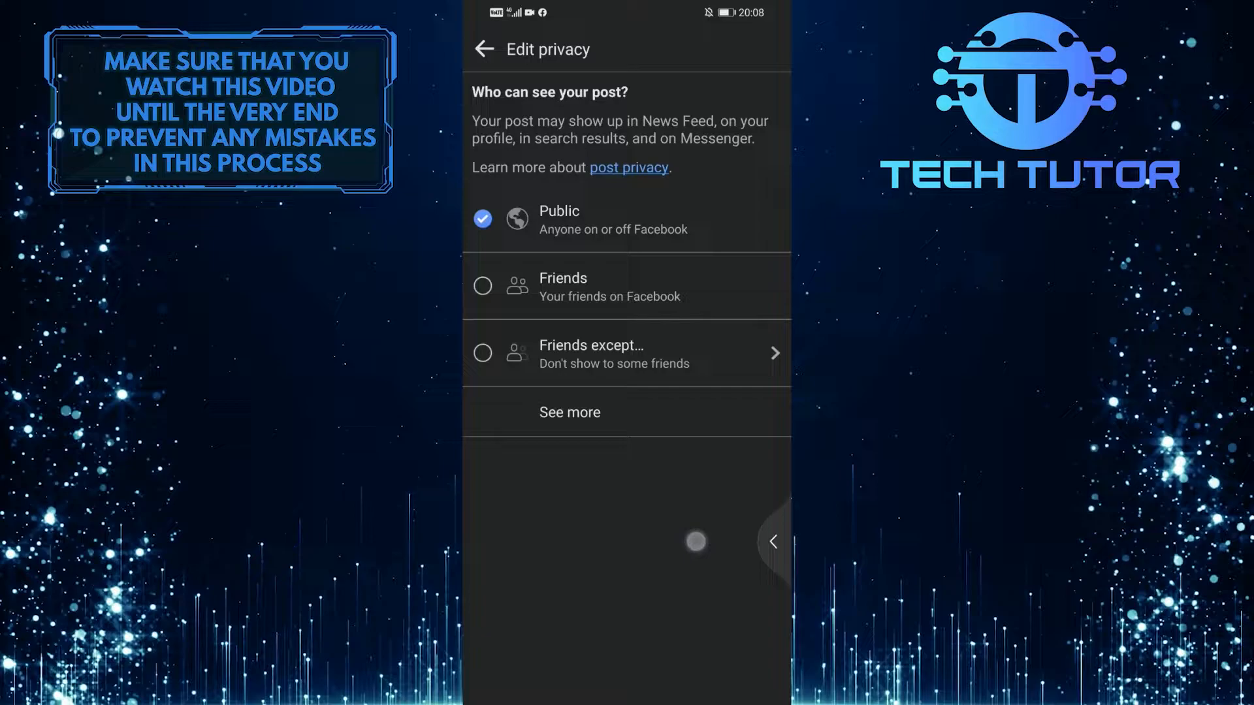
{"action": "left_click", "coordinate": [484, 48]}
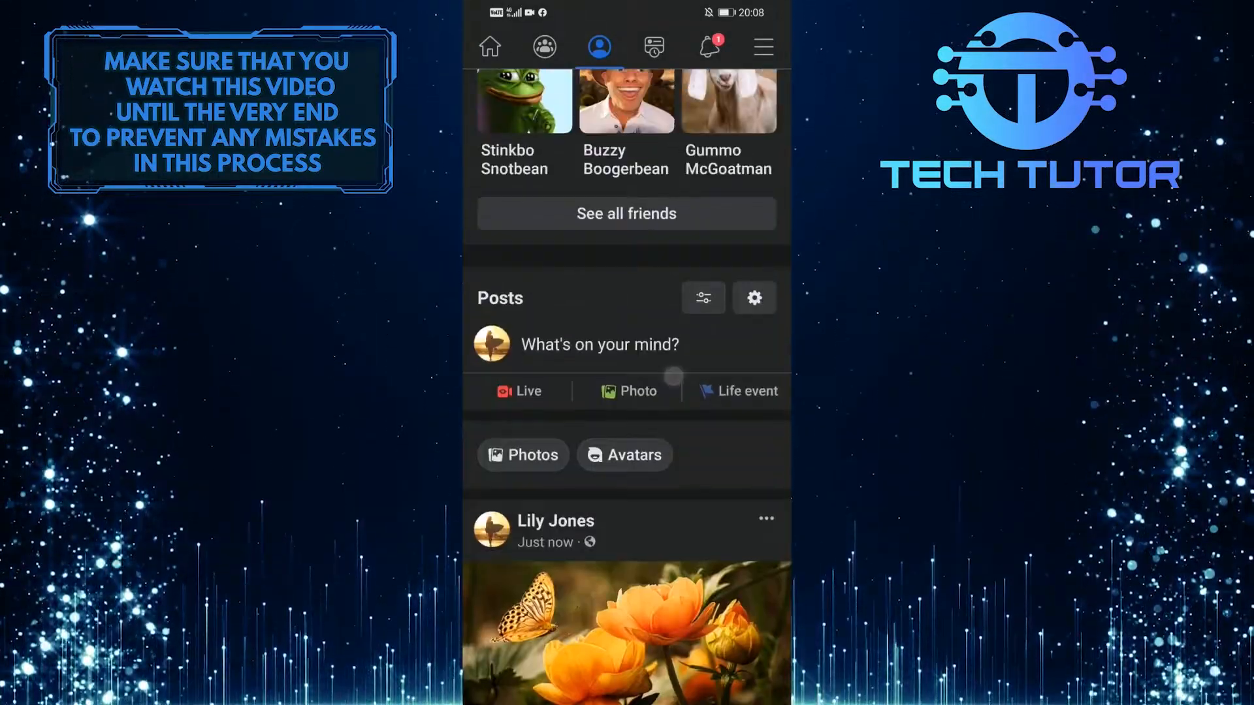
{"action": "left_click", "coordinate": [598, 47]}
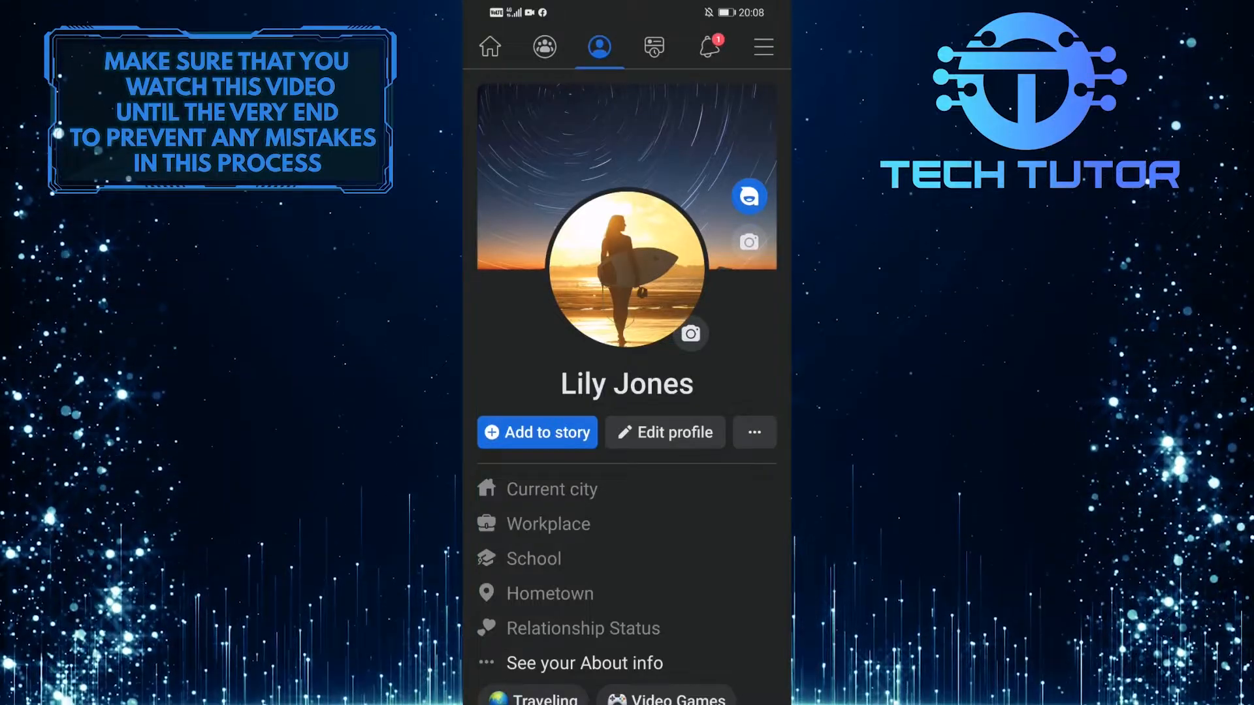
Set 'Who can comment on your post?' to 'Profiles and Pages you mention' for the flower post.
{"action": "scroll", "scroll_direction": "down", "scroll_amount": 3}
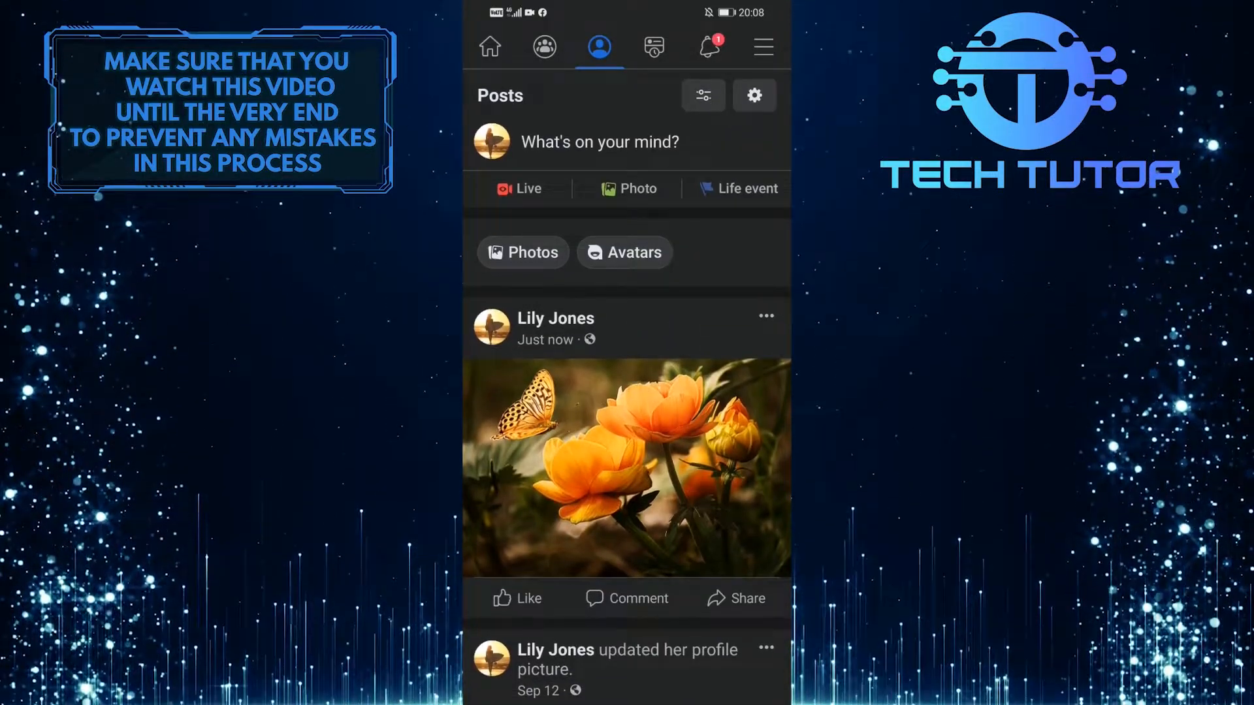
{"action": "left_click", "coordinate": [763, 316]}
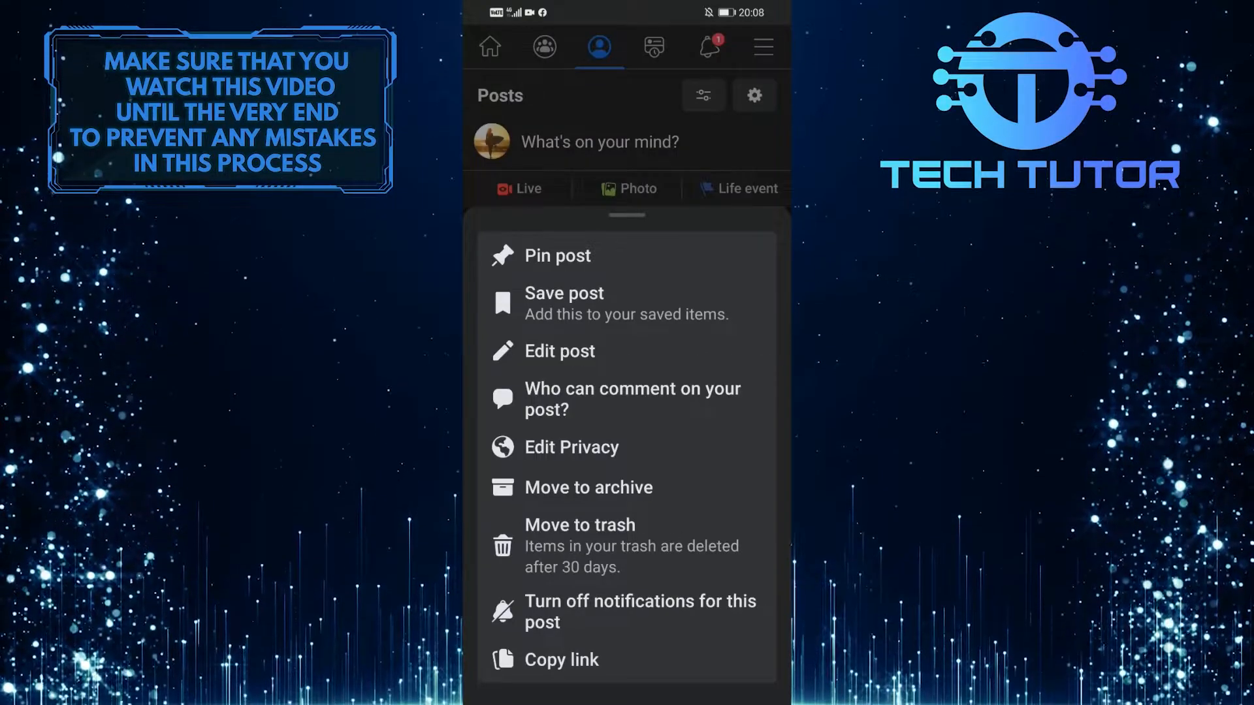
{"action": "left_click", "coordinate": [631, 398]}
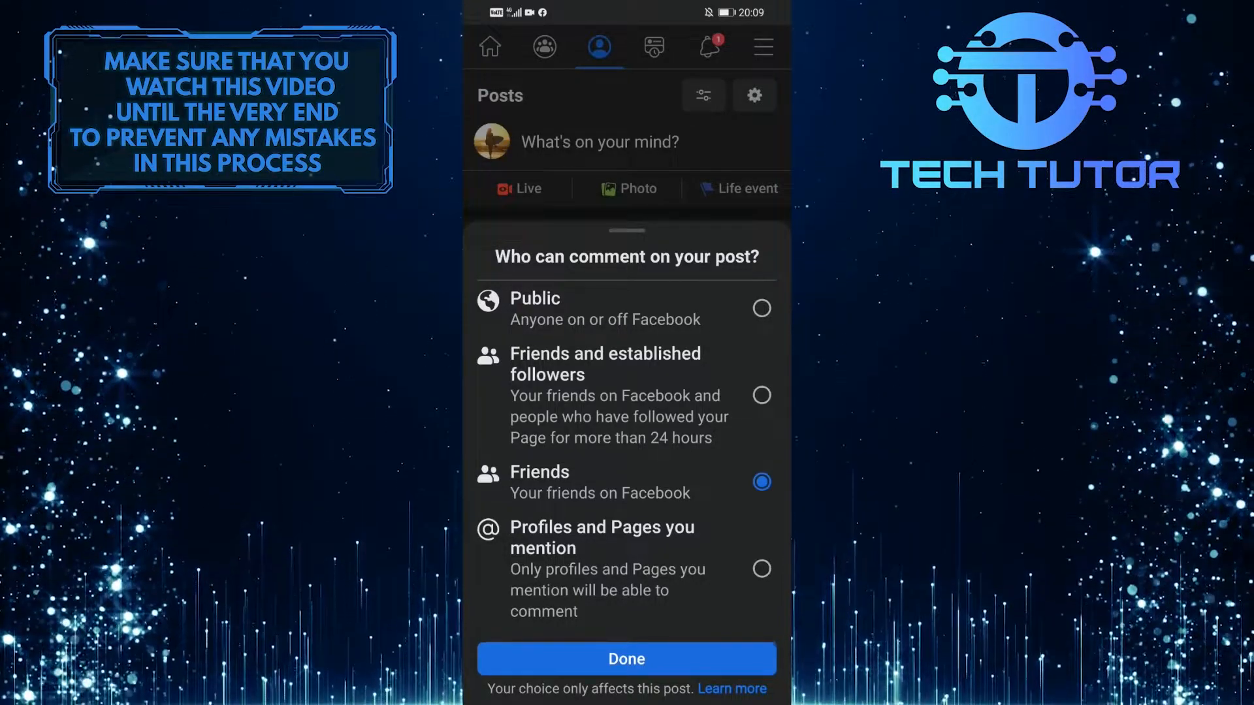
{"action": "left_click", "coordinate": [760, 569]}
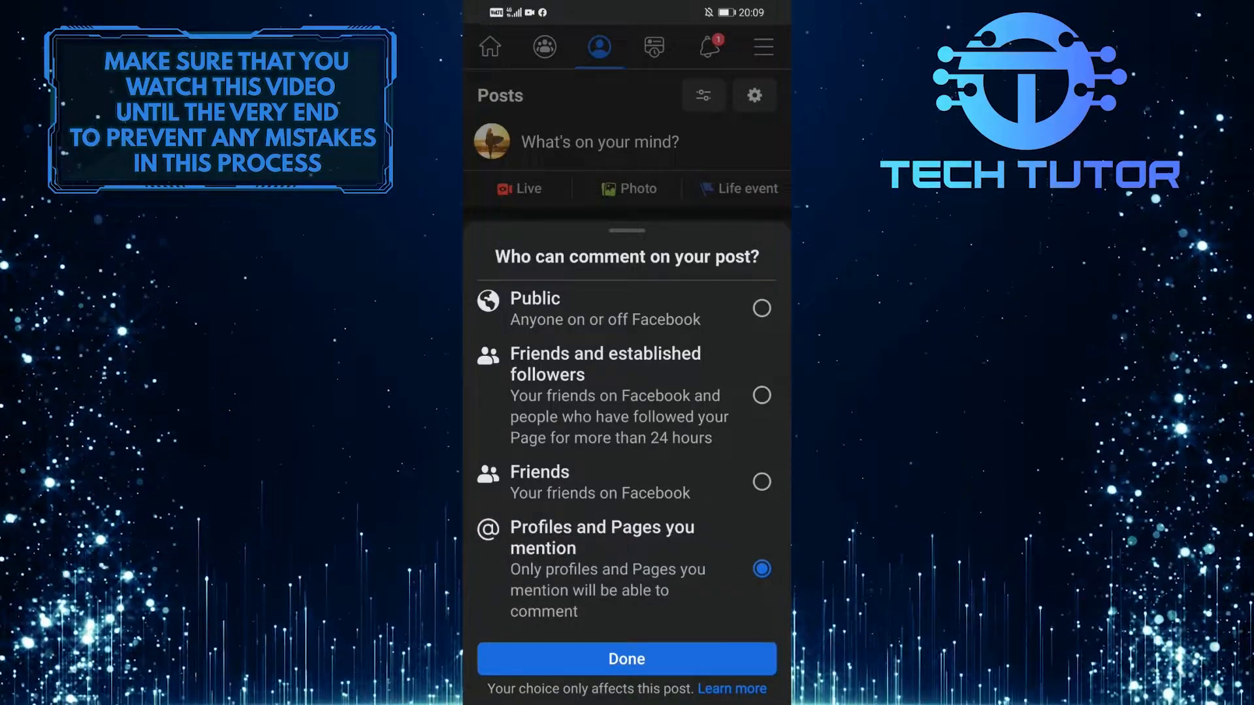
{"action": "left_click", "coordinate": [626, 659]}
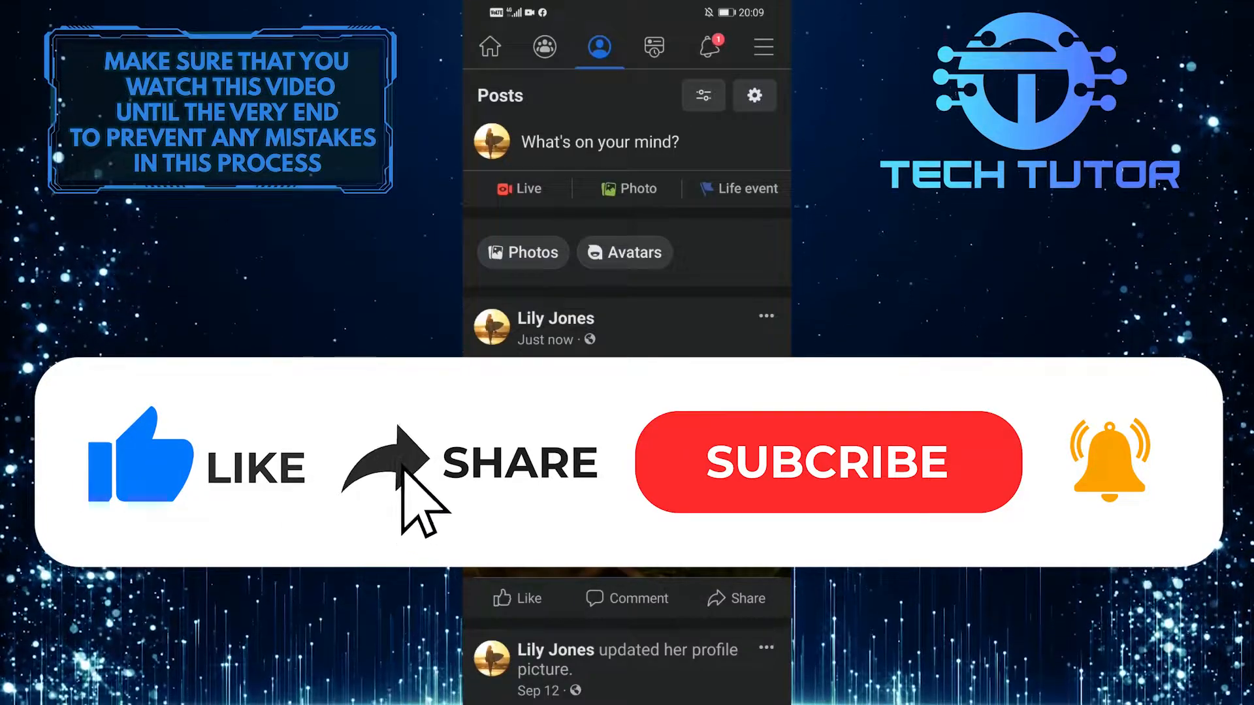
{"action": "left_click", "coordinate": [827, 461]}
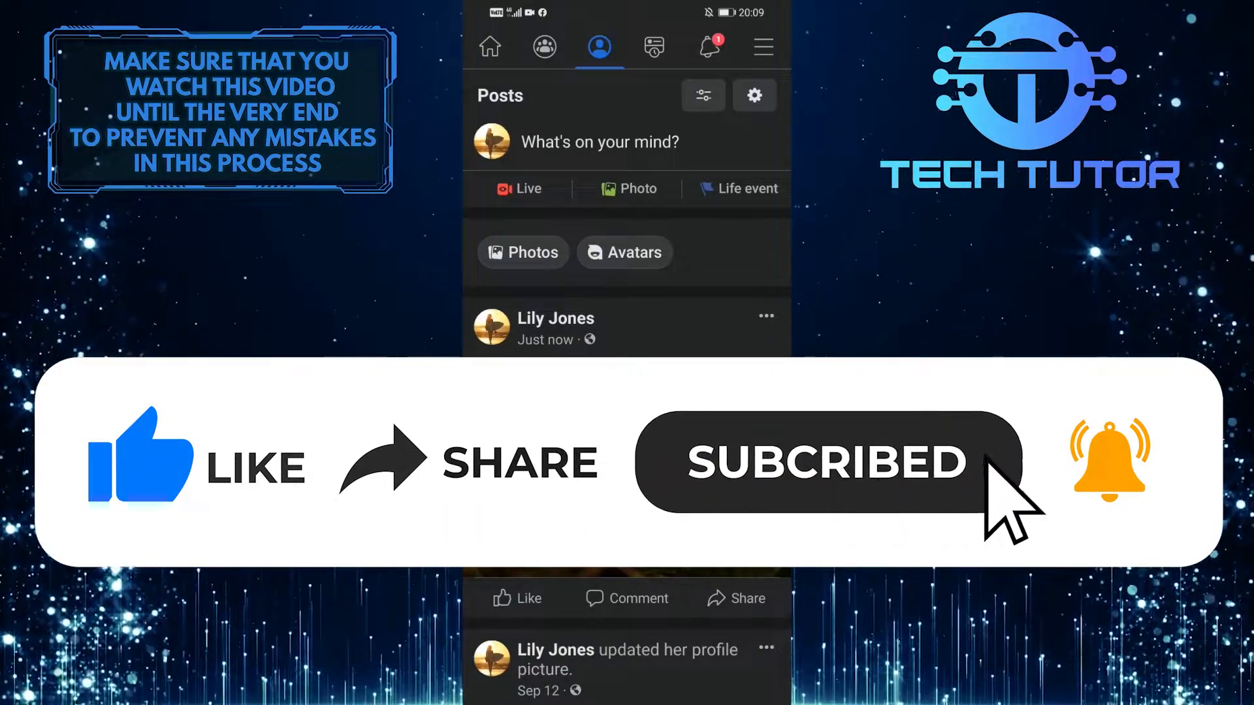